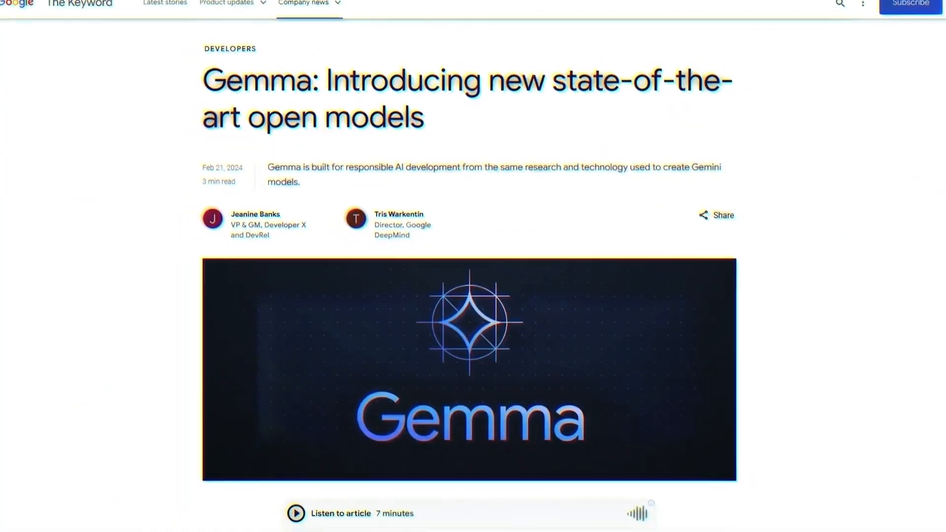
{"action": "scroll", "scroll_direction": "down", "scroll_amount": 3}
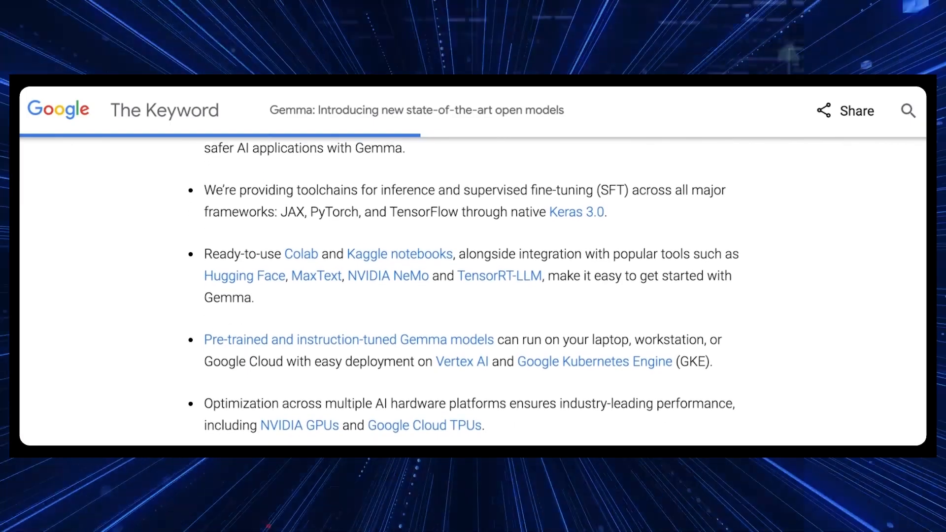
{"action": "scroll", "scroll_direction": "down", "scroll_amount": 3}
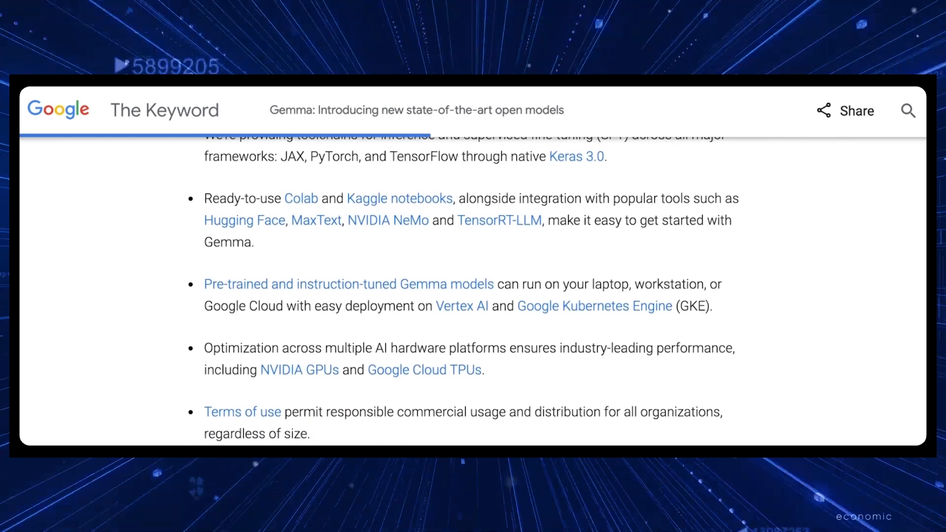
{"action": "scroll", "scroll_direction": "down", "scroll_amount": 3}
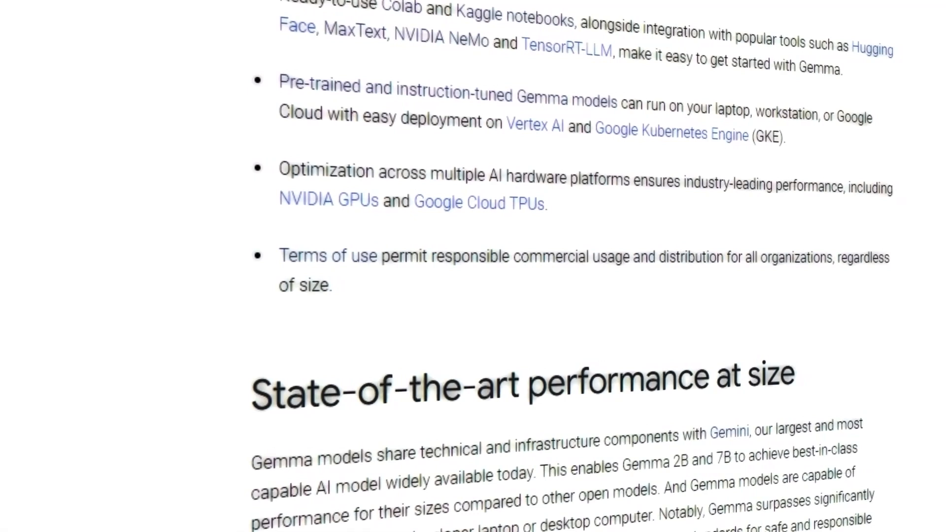
{"action": "scroll", "scroll_direction": "down", "scroll_amount": 3}
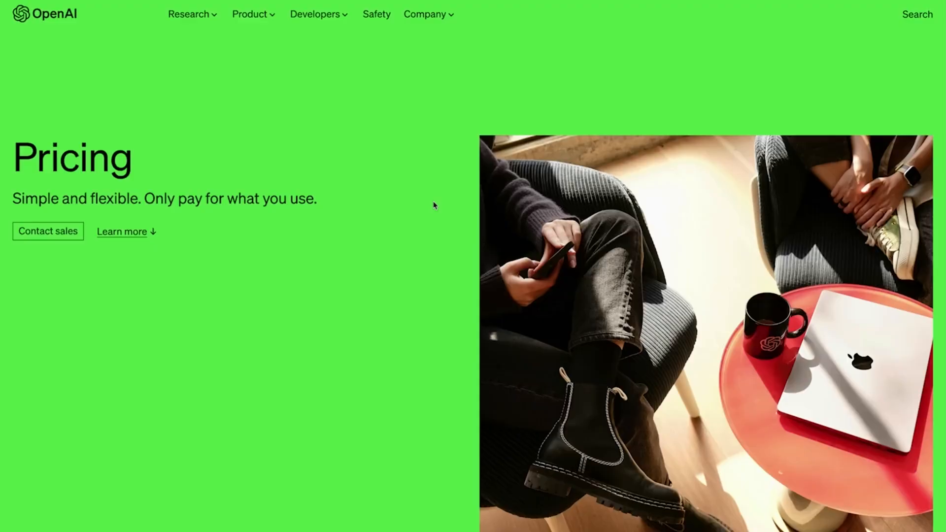
{"action": "scroll", "scroll_direction": "down", "scroll_amount": 3}
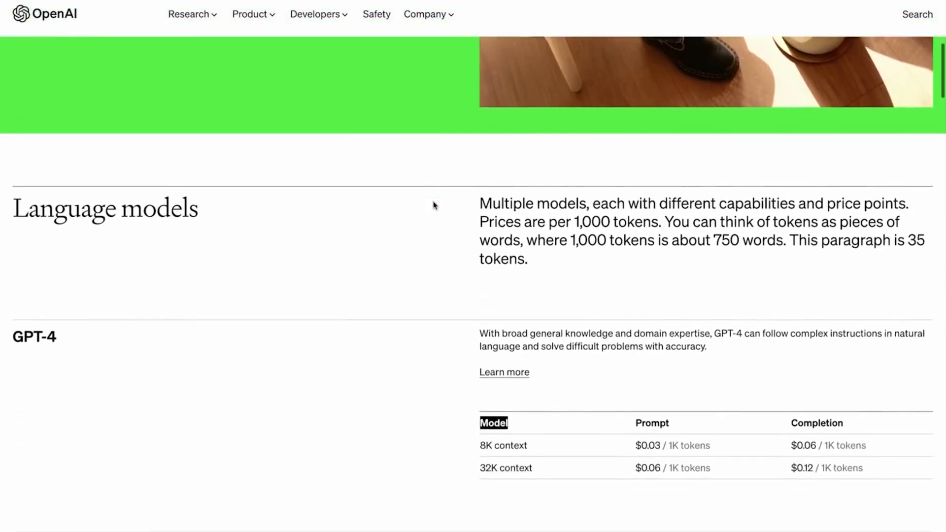